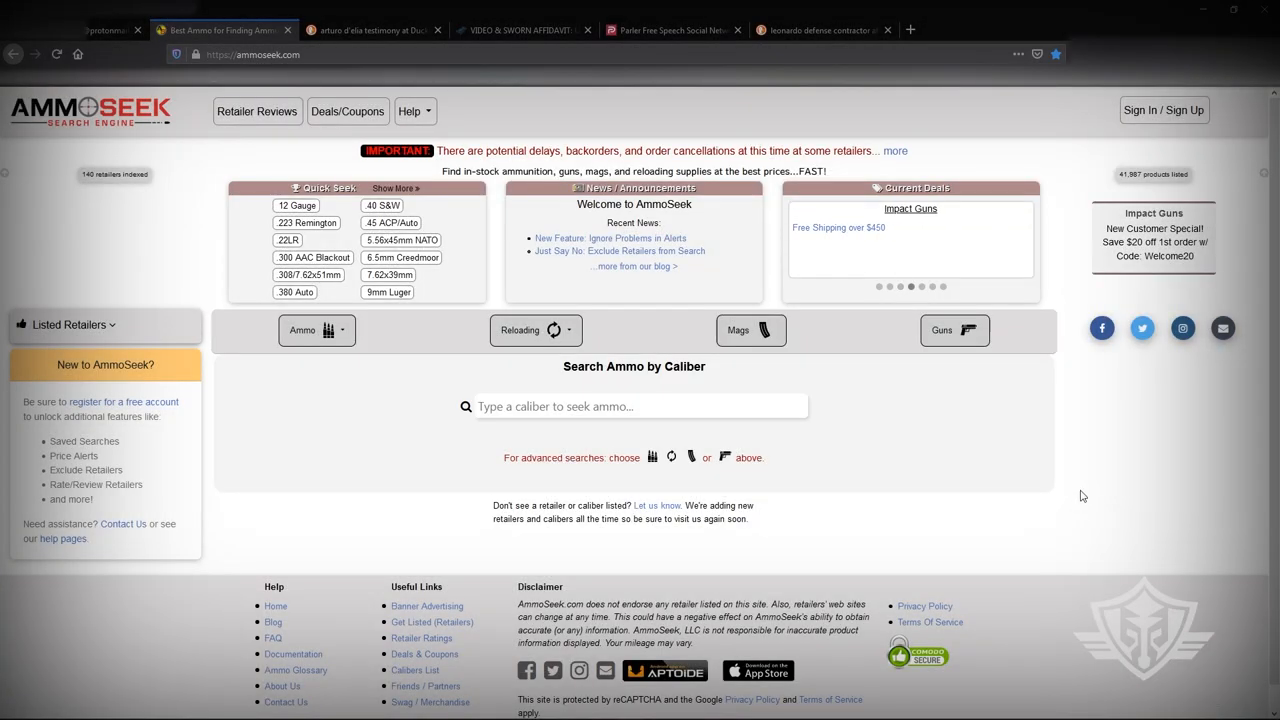
pyautogui.moveTo(880, 524)
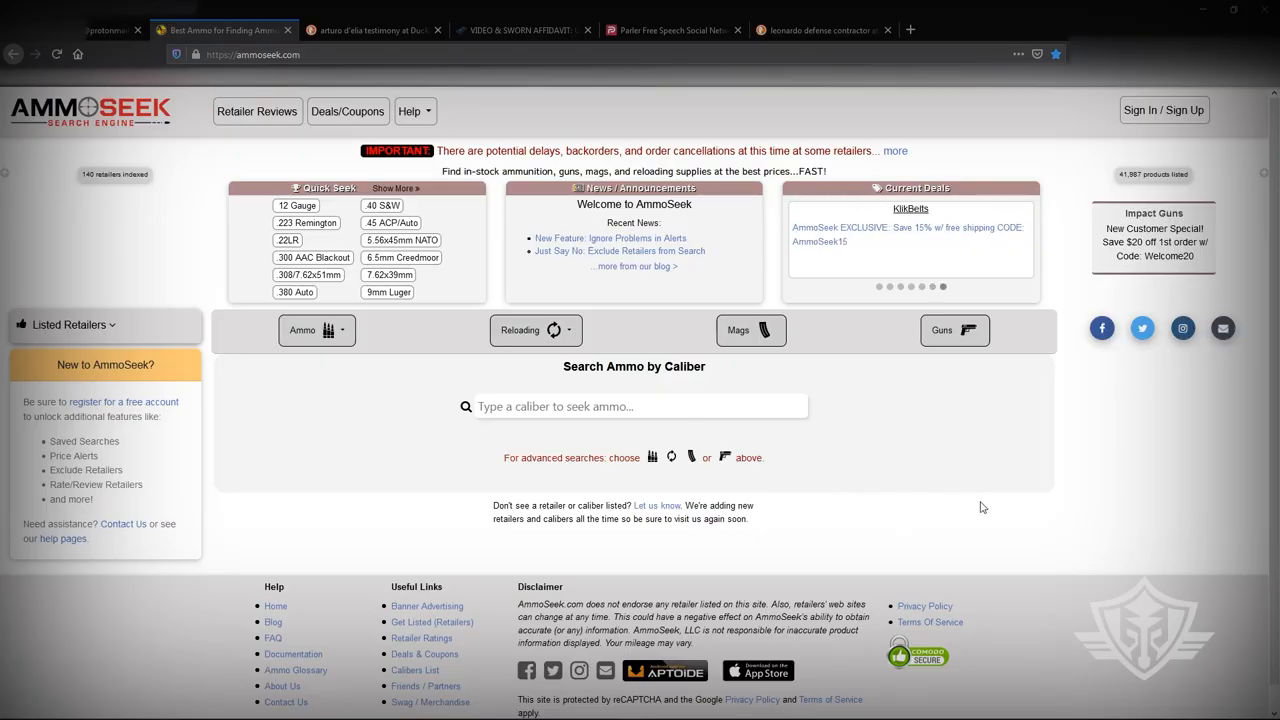
pyautogui.moveTo(984, 536)
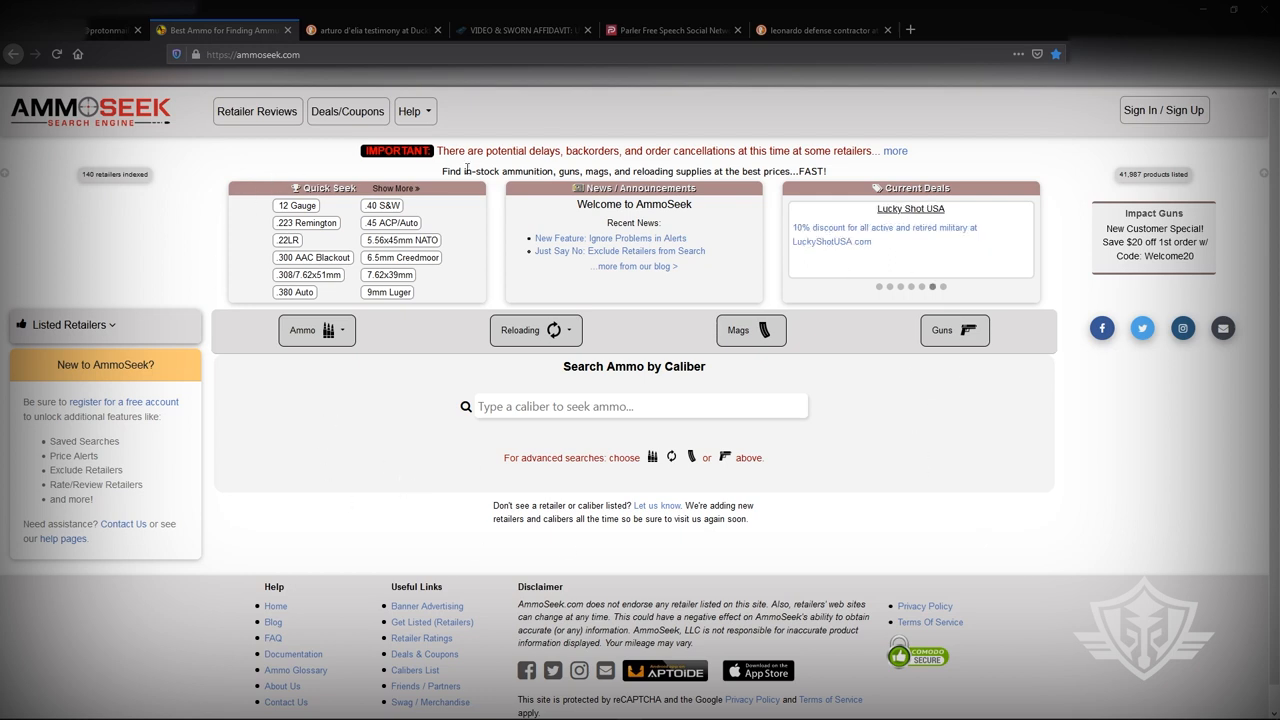
pyautogui.moveTo(344, 552)
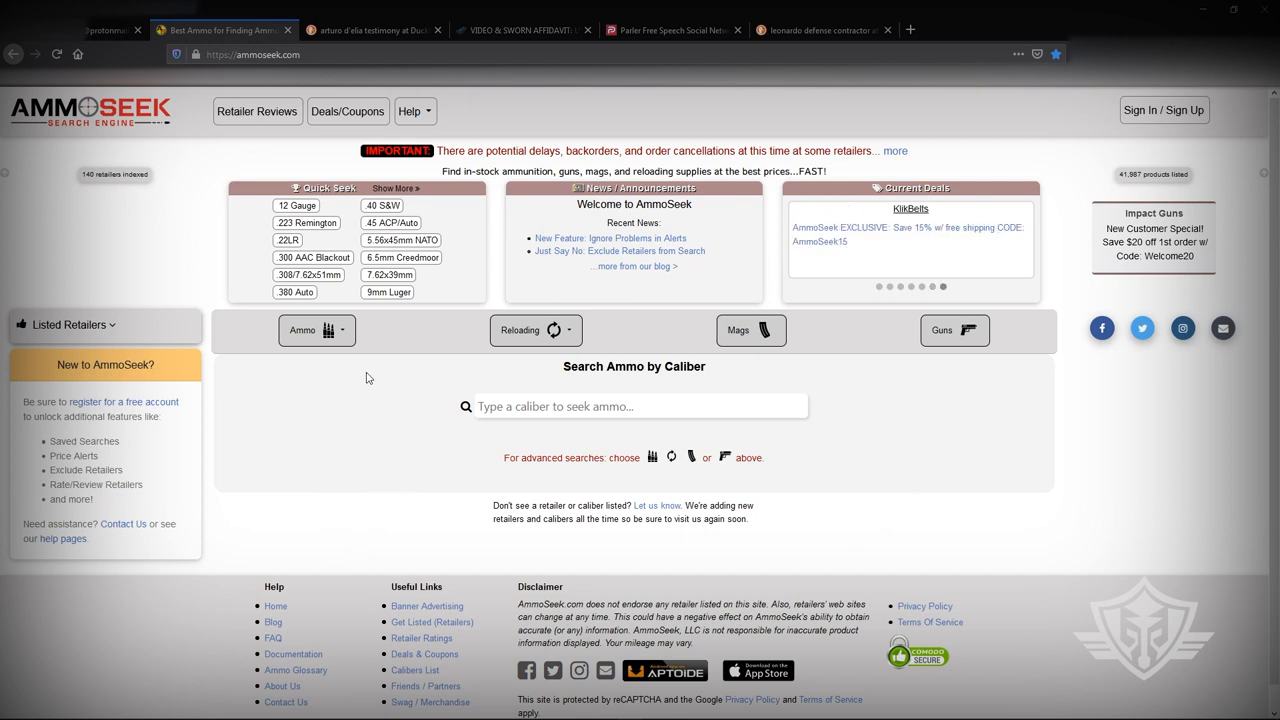
pyautogui.moveTo(412, 224)
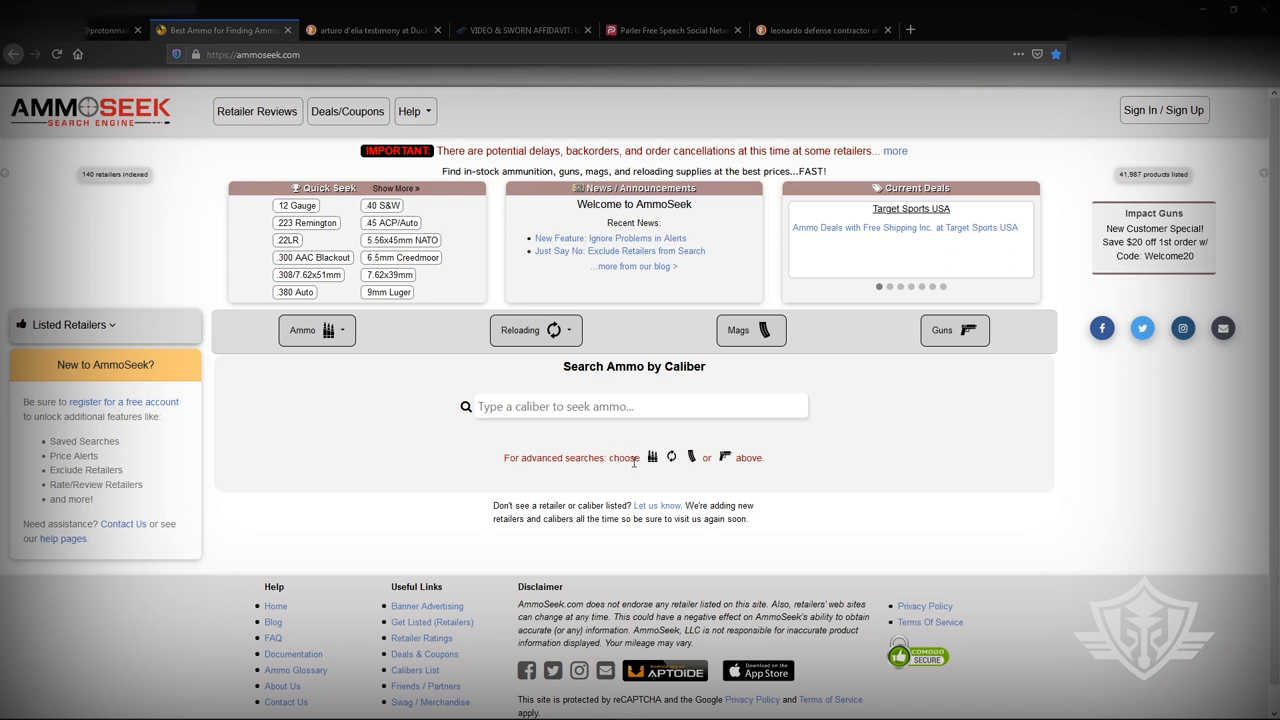
pyautogui.moveTo(372, 424)
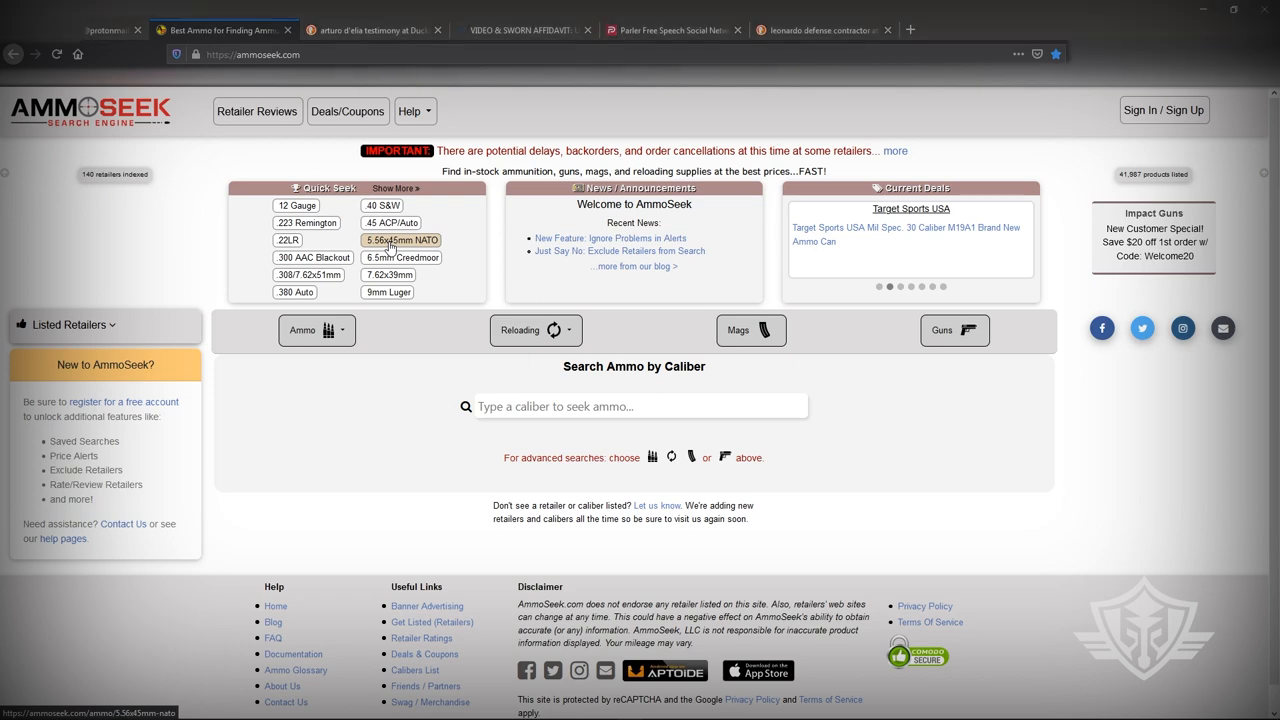
# - Show the in-stock 5.56x45mm NATO listings from the homepage Quick Search box
pyautogui.click(400, 240)
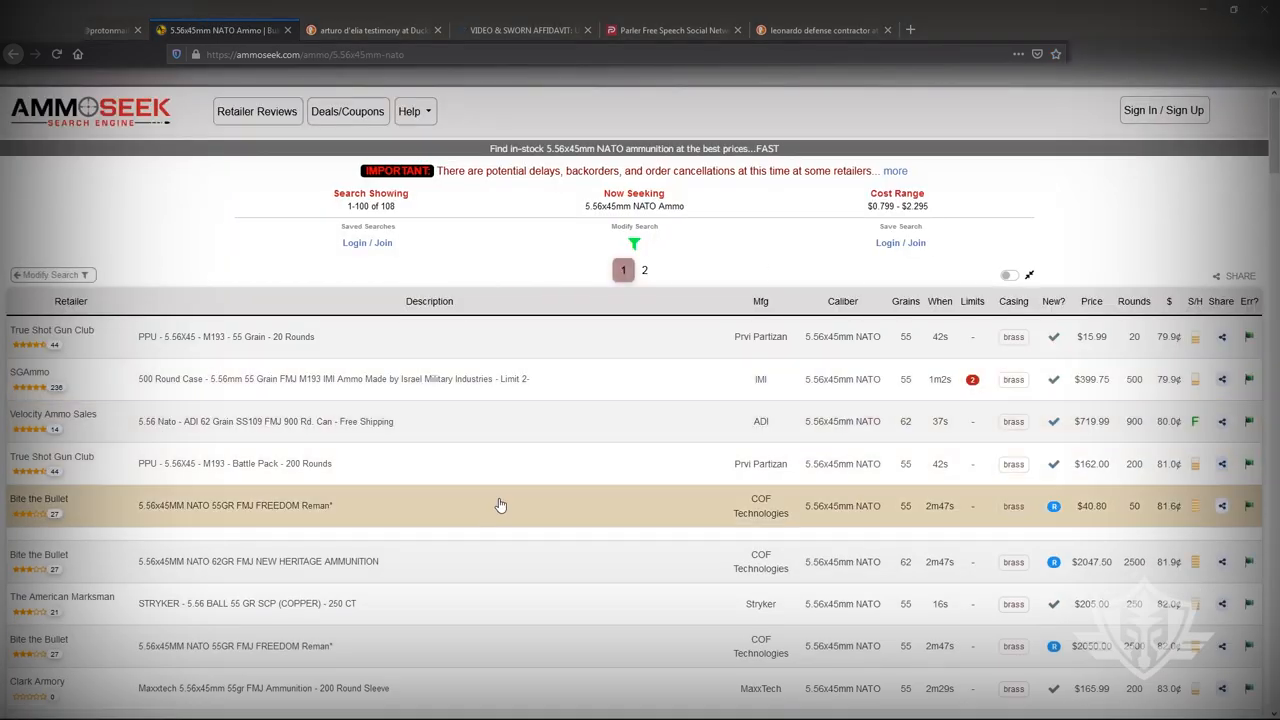
pyautogui.moveTo(756, 384)
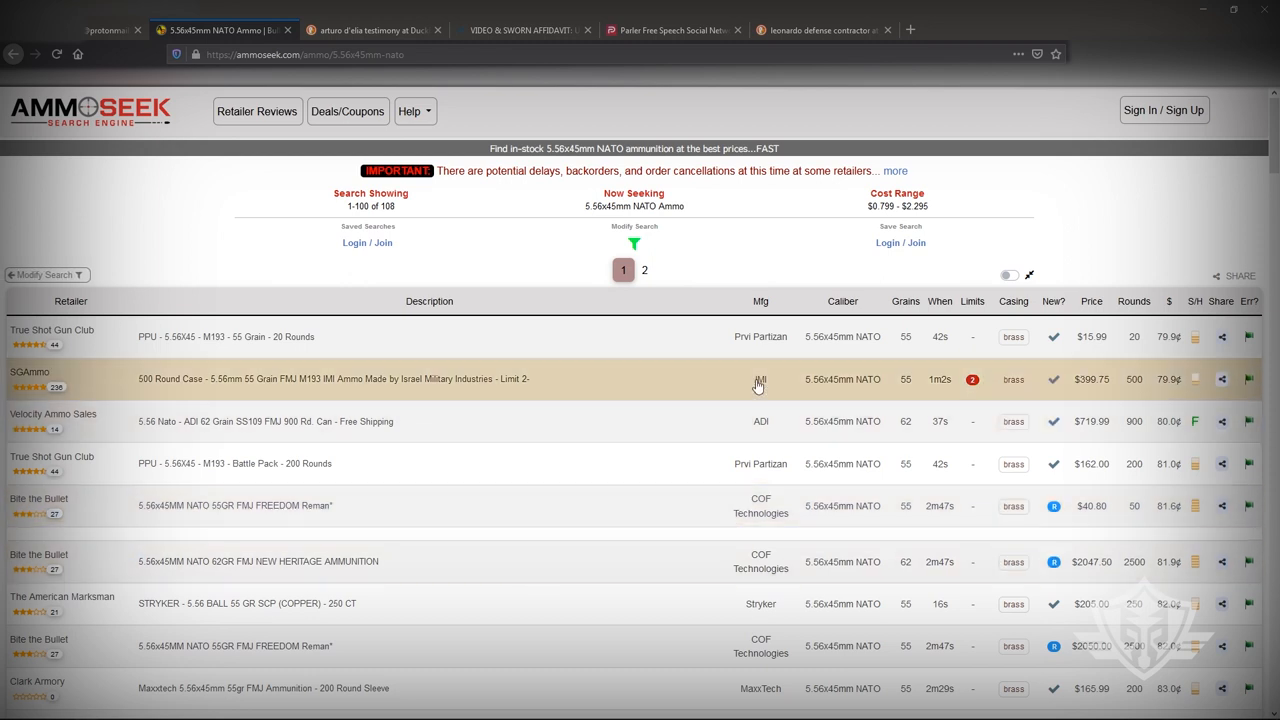
pyautogui.moveTo(1144, 350)
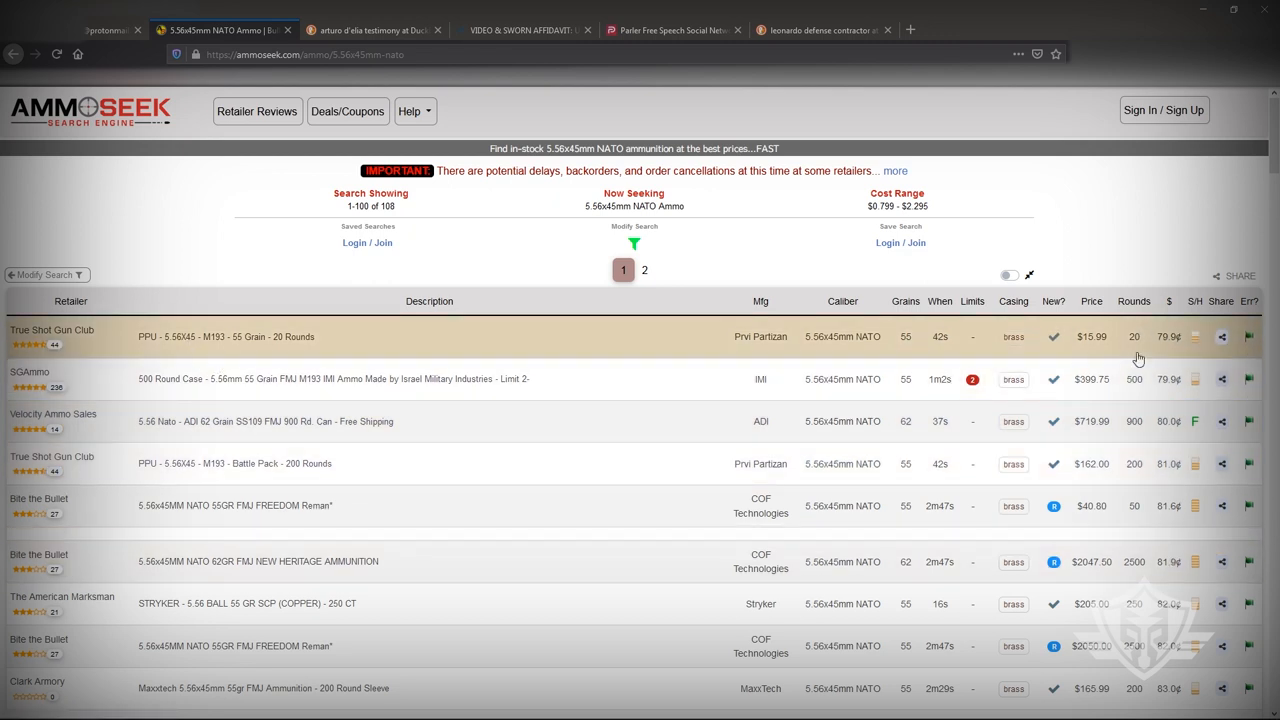
pyautogui.moveTo(1176, 348)
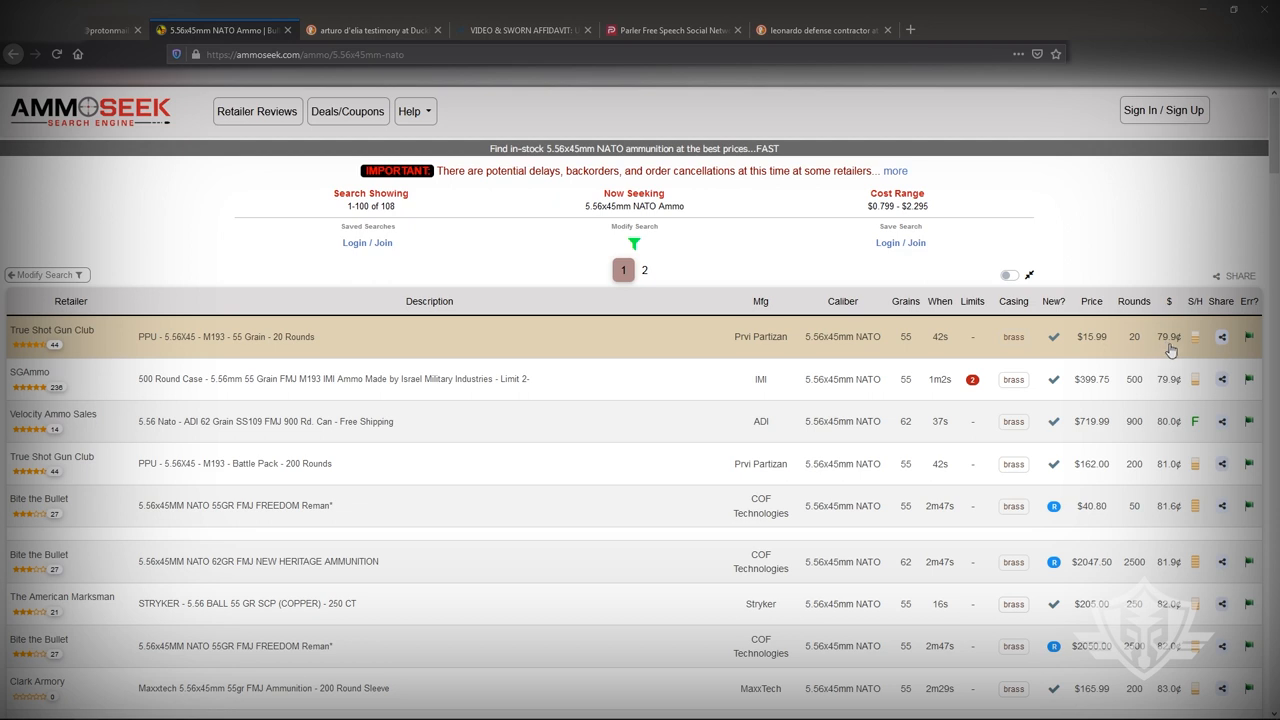
pyautogui.moveTo(1116, 348)
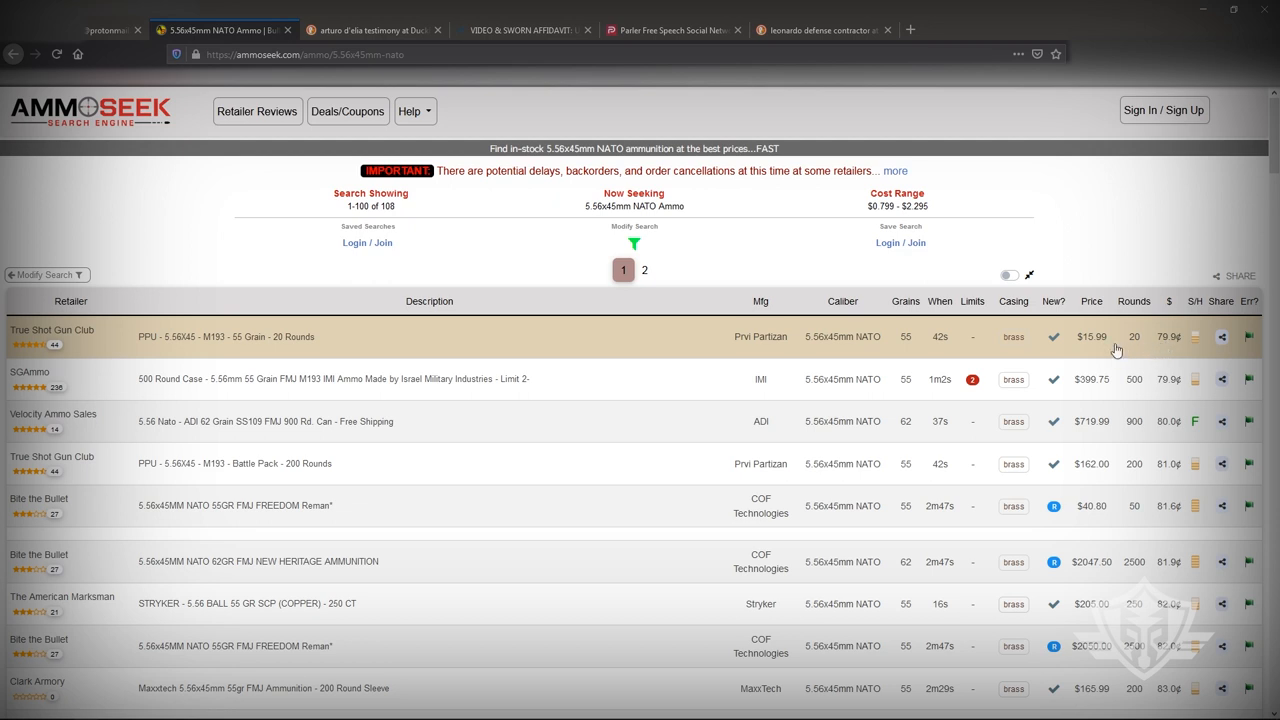
pyautogui.moveTo(464, 346)
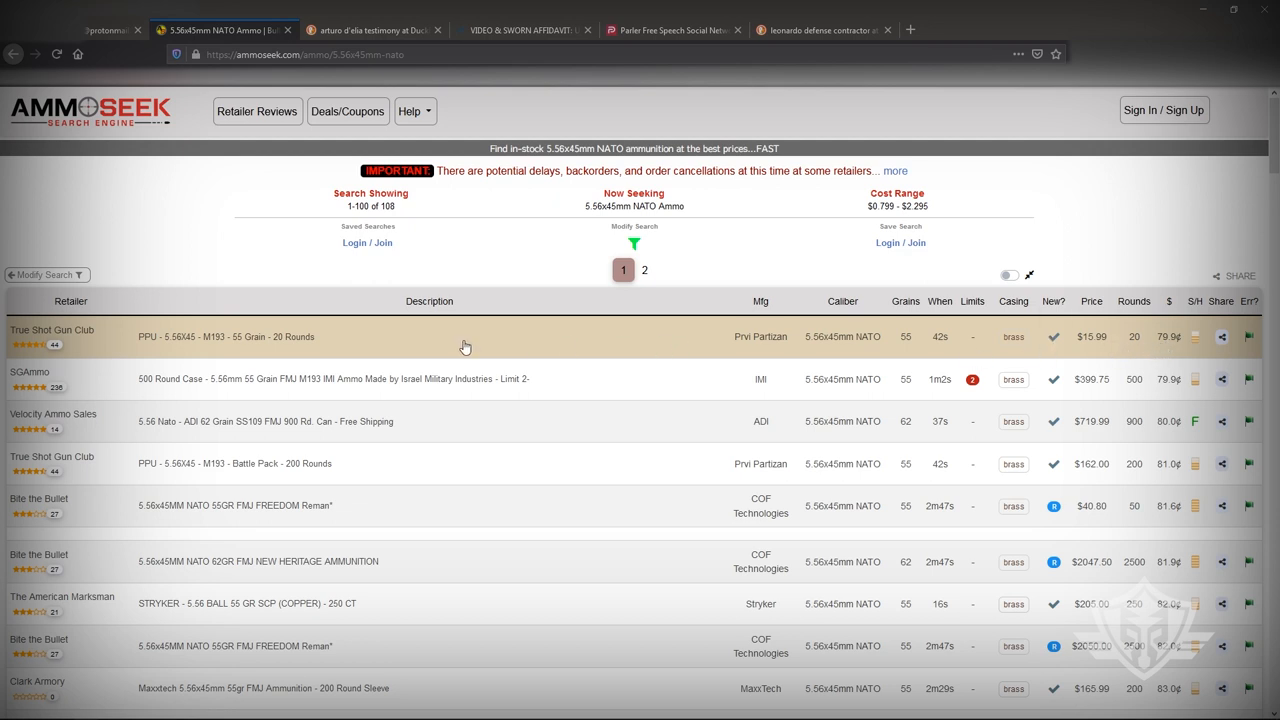
# - Scroll down through the 5.56x45mm NATO results table to review retailers and prices
pyautogui.scroll(-3)
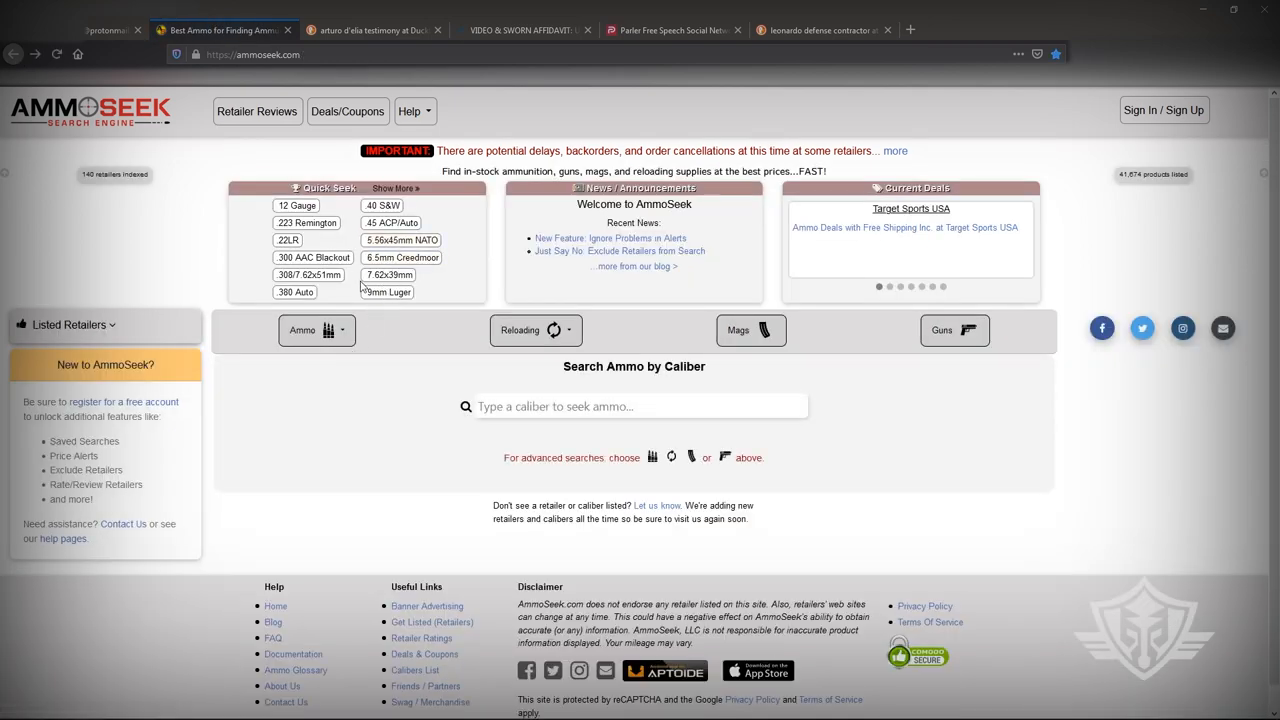
# - Show the in-stock 9mm Luger listings with Grains, Casing and $/round columns via Quick Search
pyautogui.click(386, 292)
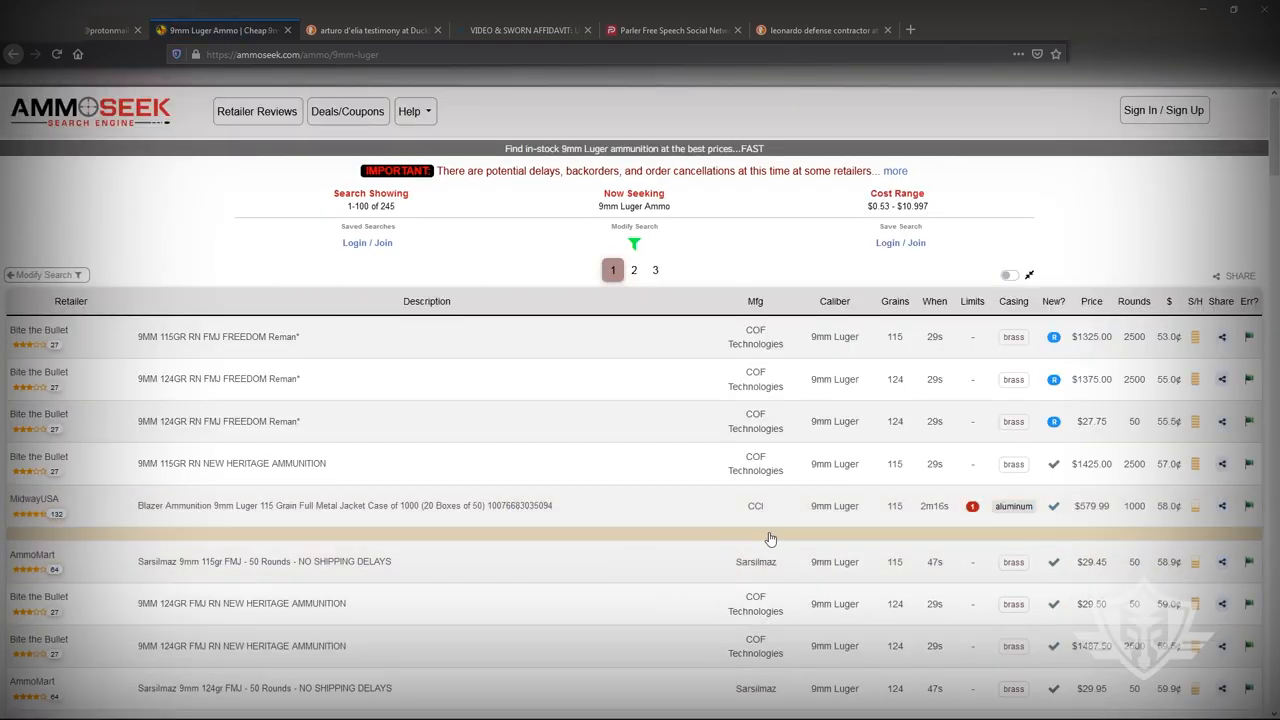
pyautogui.moveTo(904, 542)
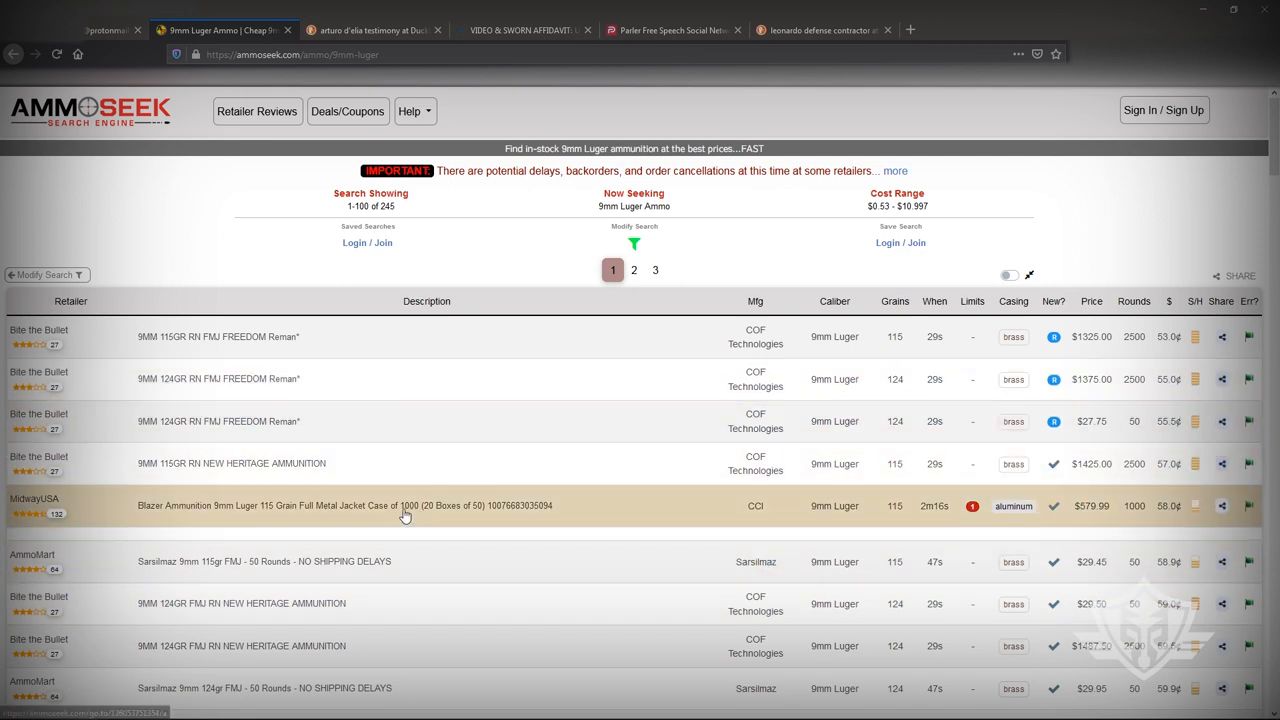
pyautogui.moveTo(1008, 408)
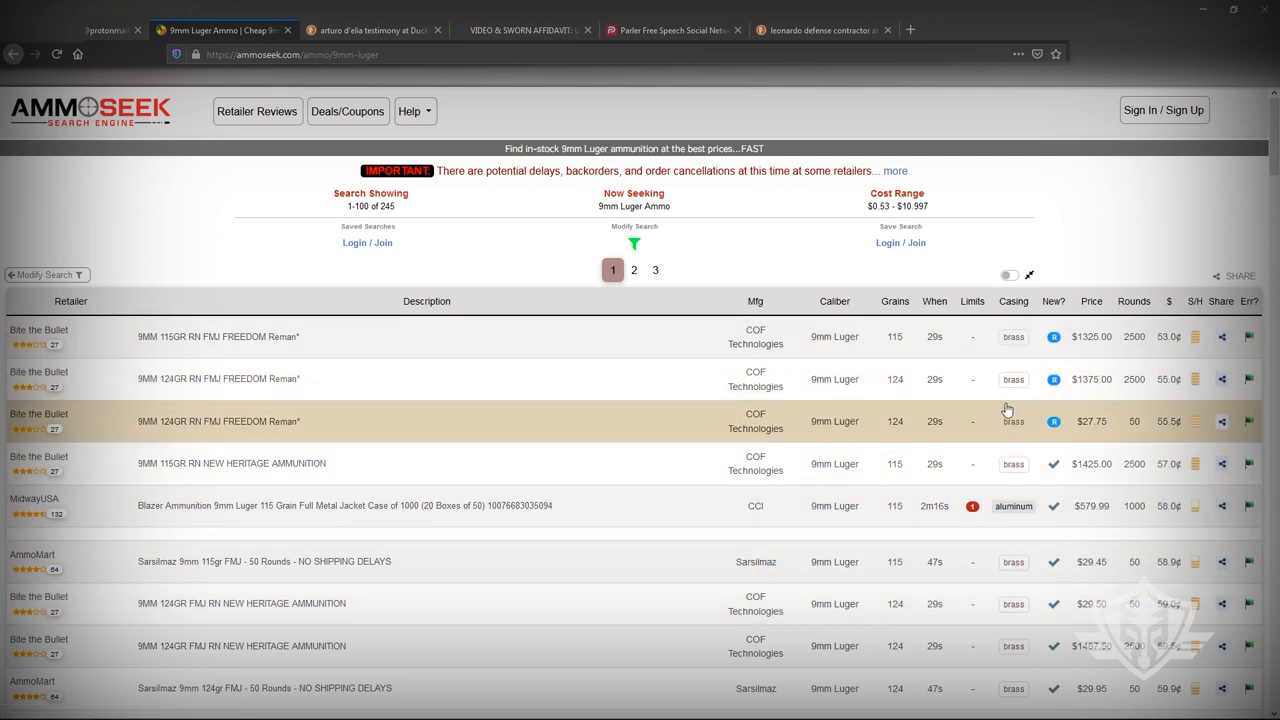
pyautogui.moveTo(1012, 648)
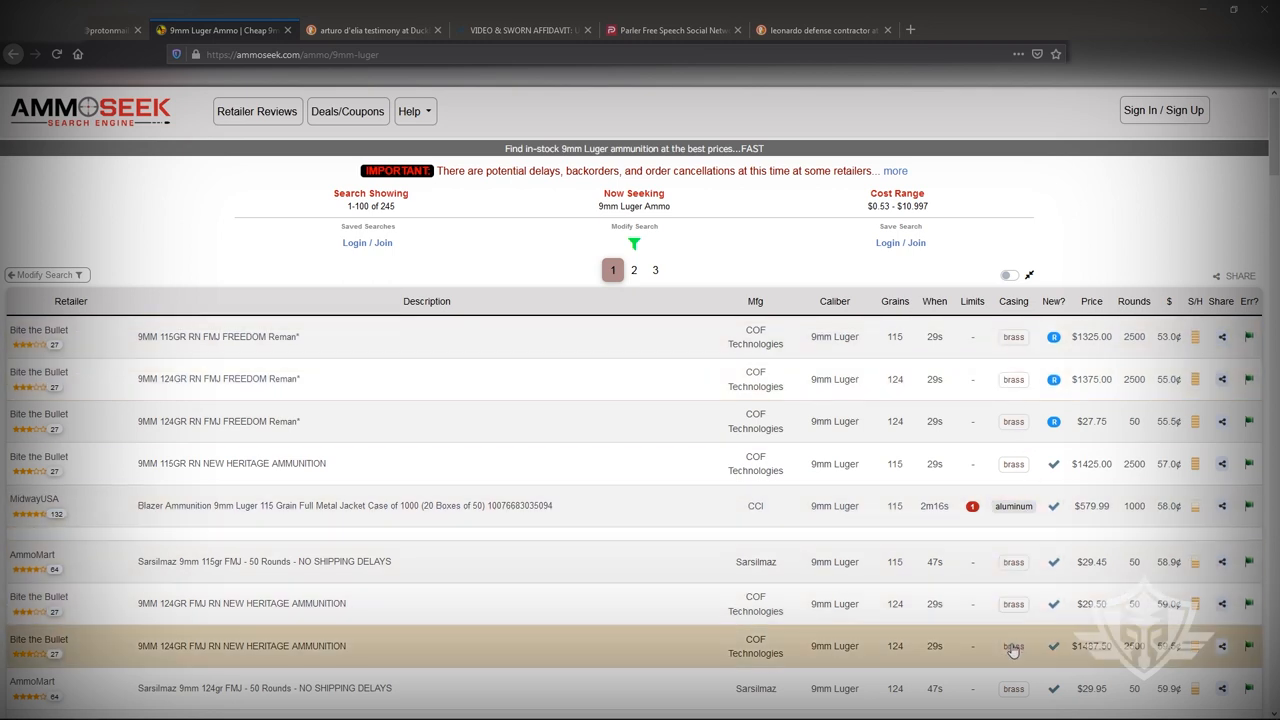
pyautogui.moveTo(1020, 670)
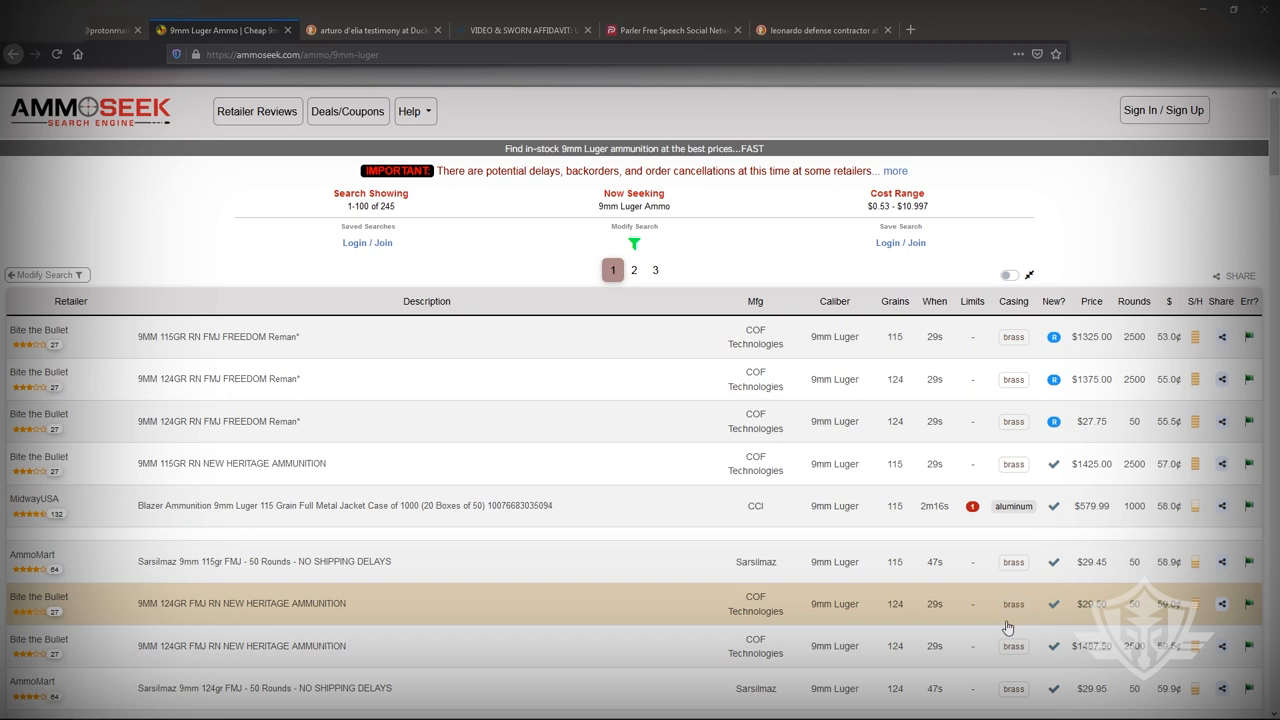
pyautogui.moveTo(1196, 336)
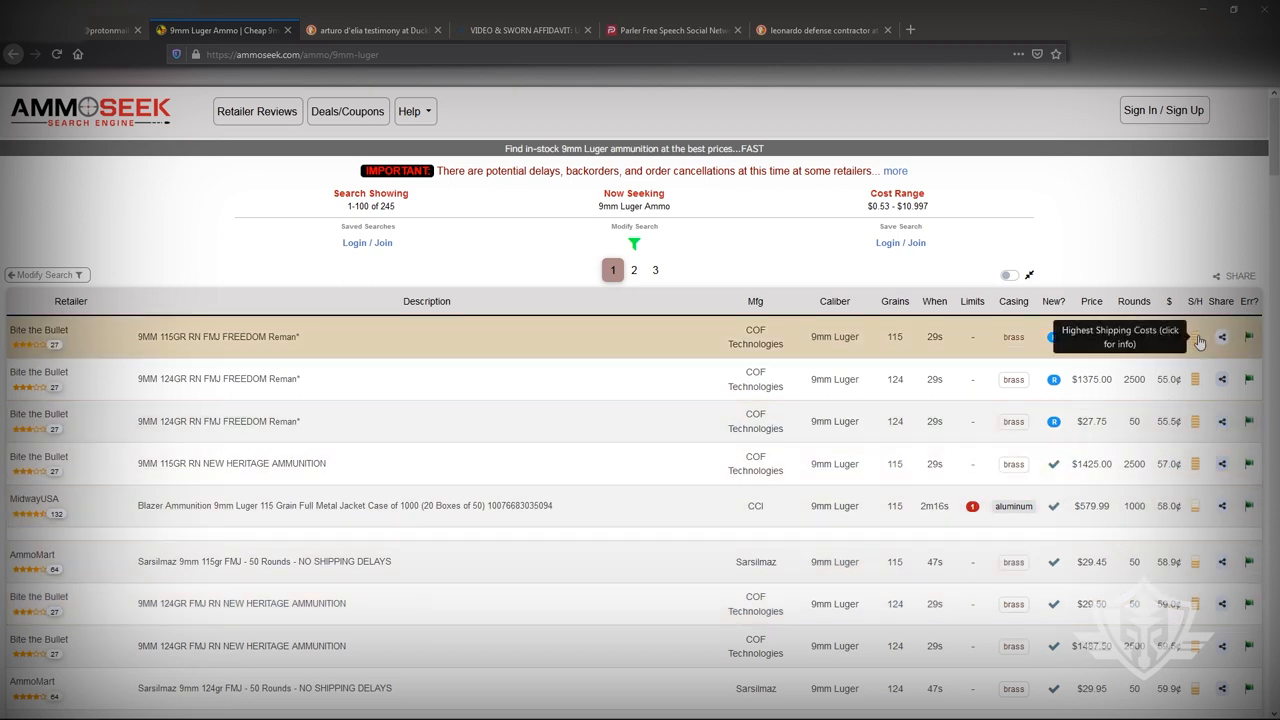
pyautogui.moveTo(1198, 432)
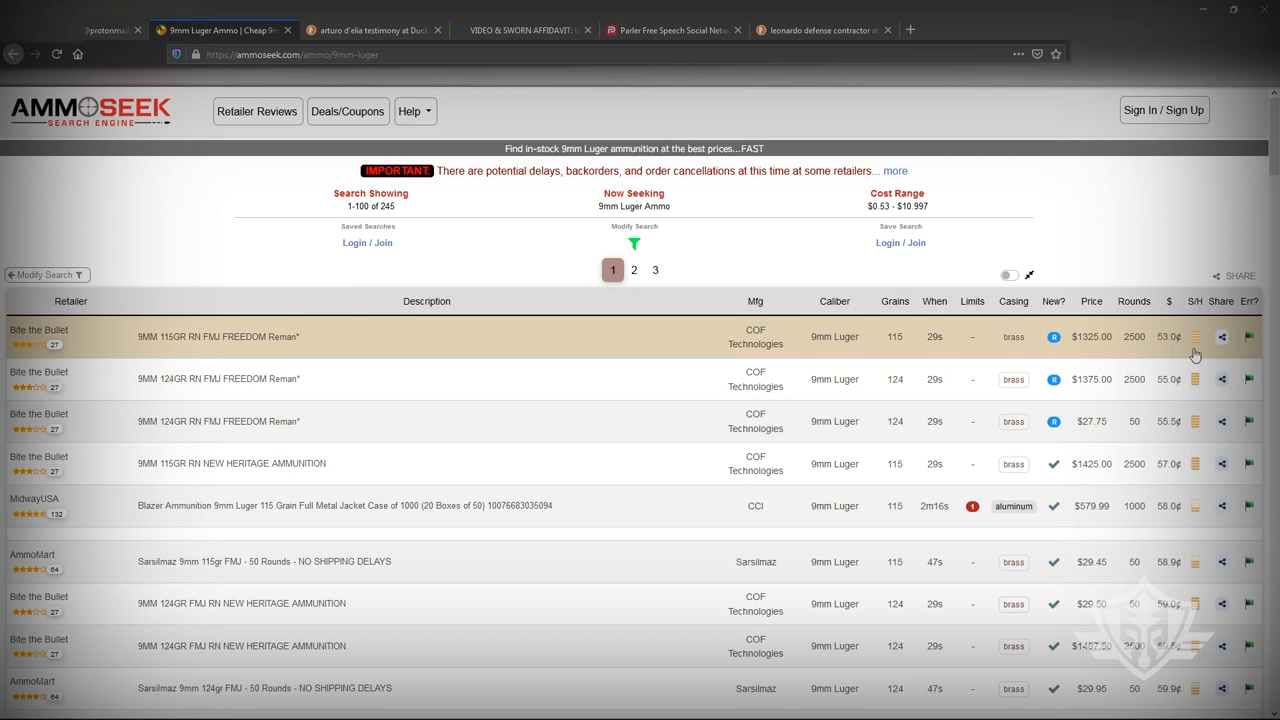
pyautogui.moveTo(1192, 516)
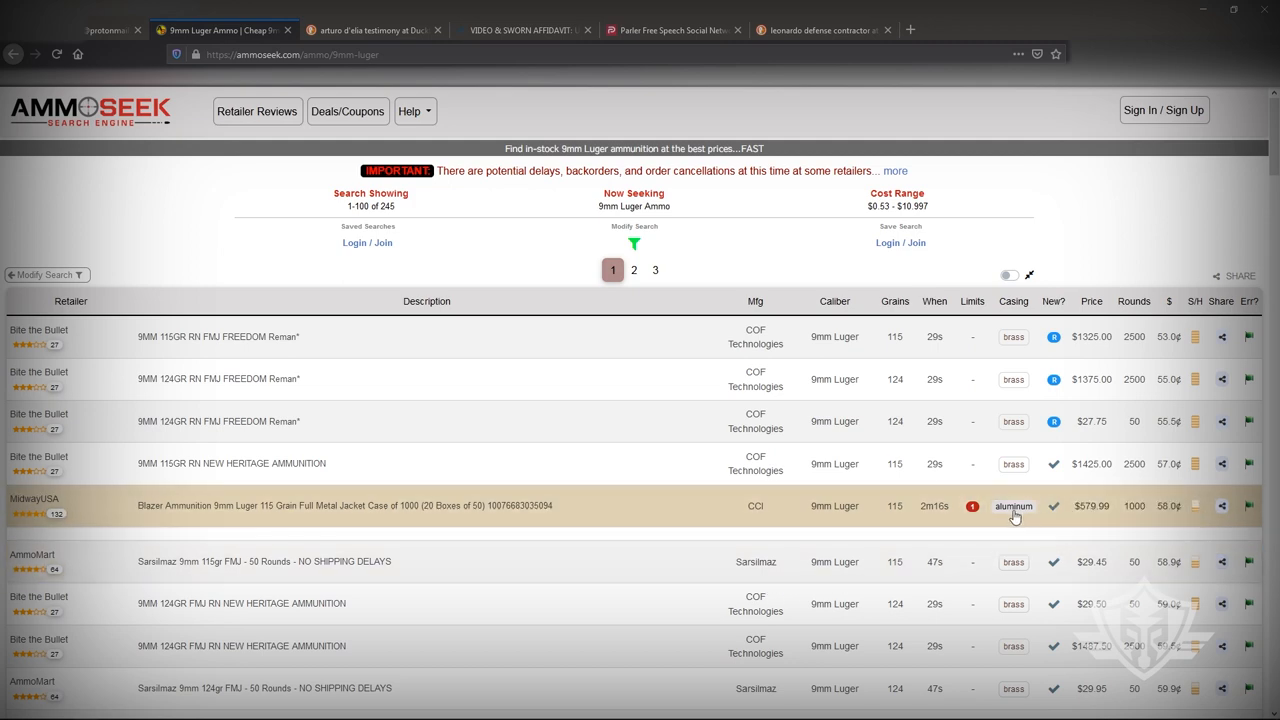
pyautogui.scroll(-3)
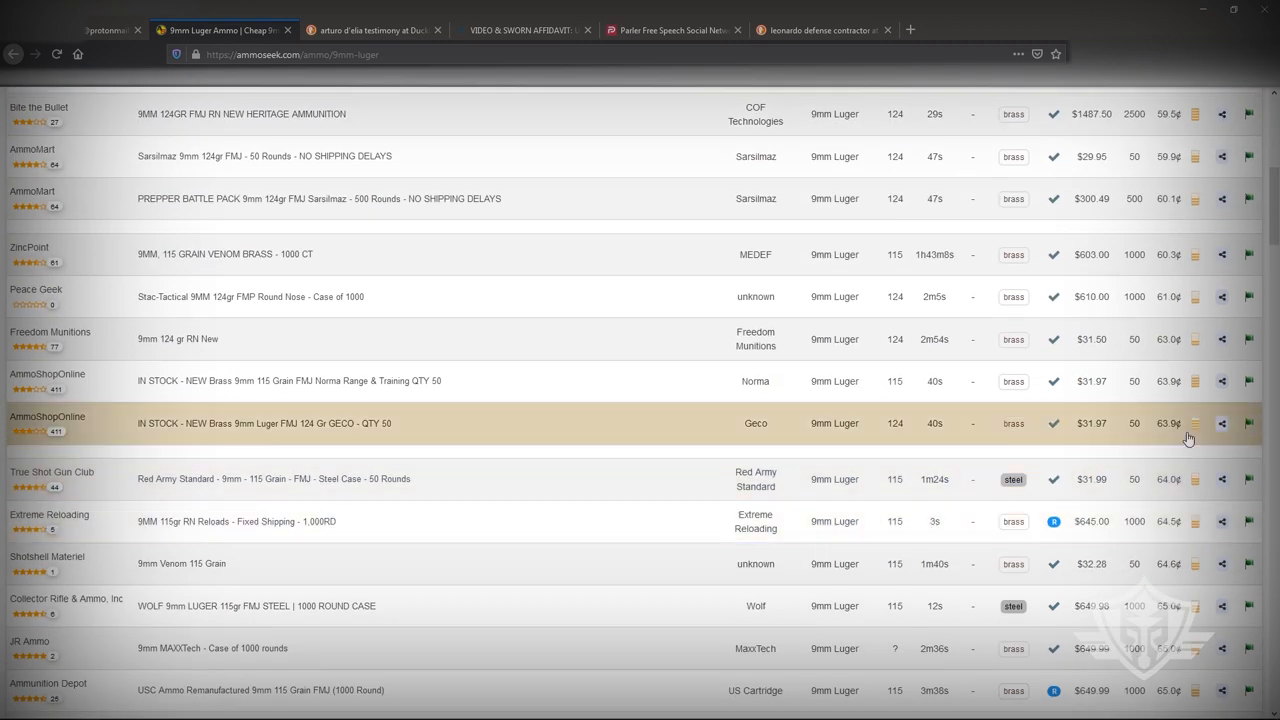
pyautogui.moveTo(992, 472)
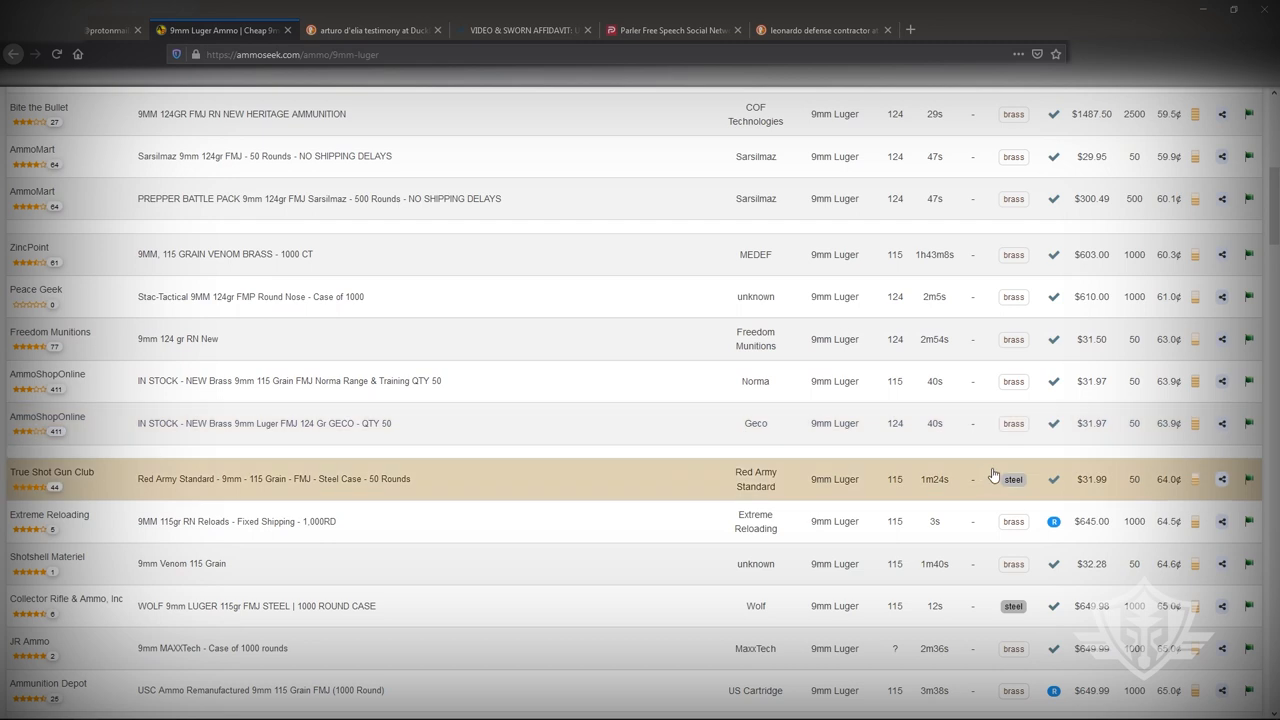
pyautogui.moveTo(264, 386)
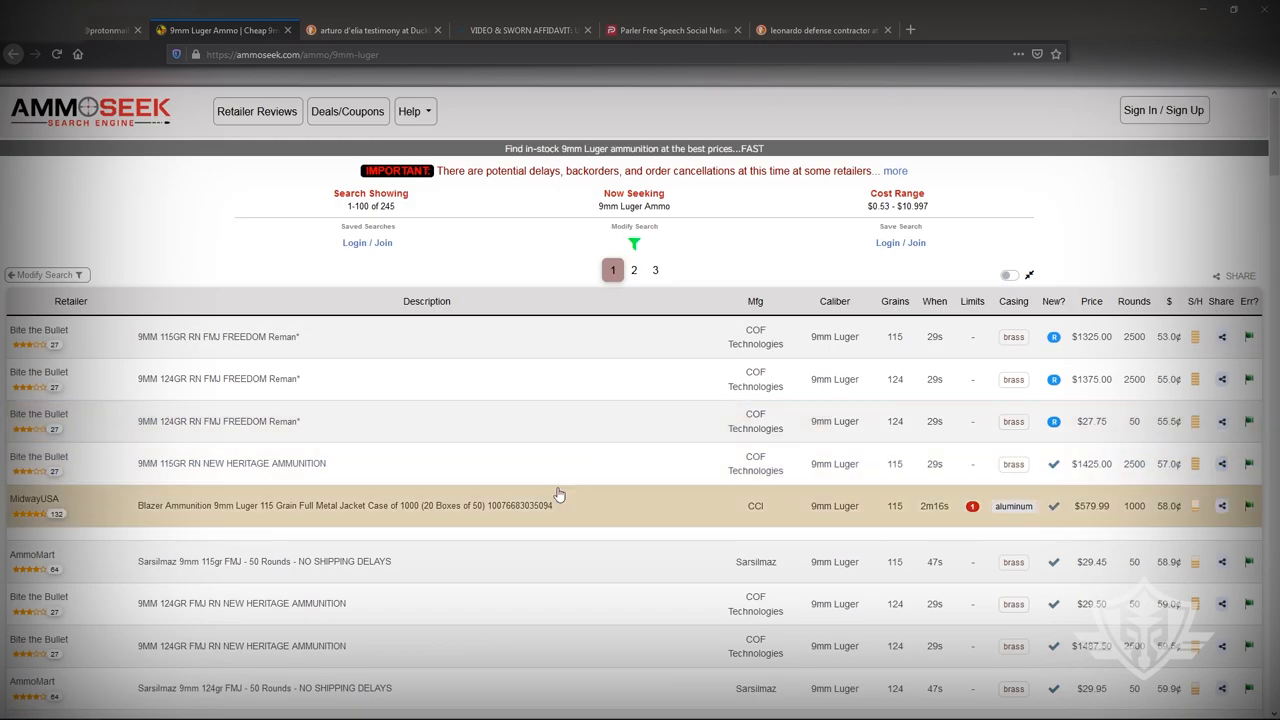
pyautogui.moveTo(570, 472)
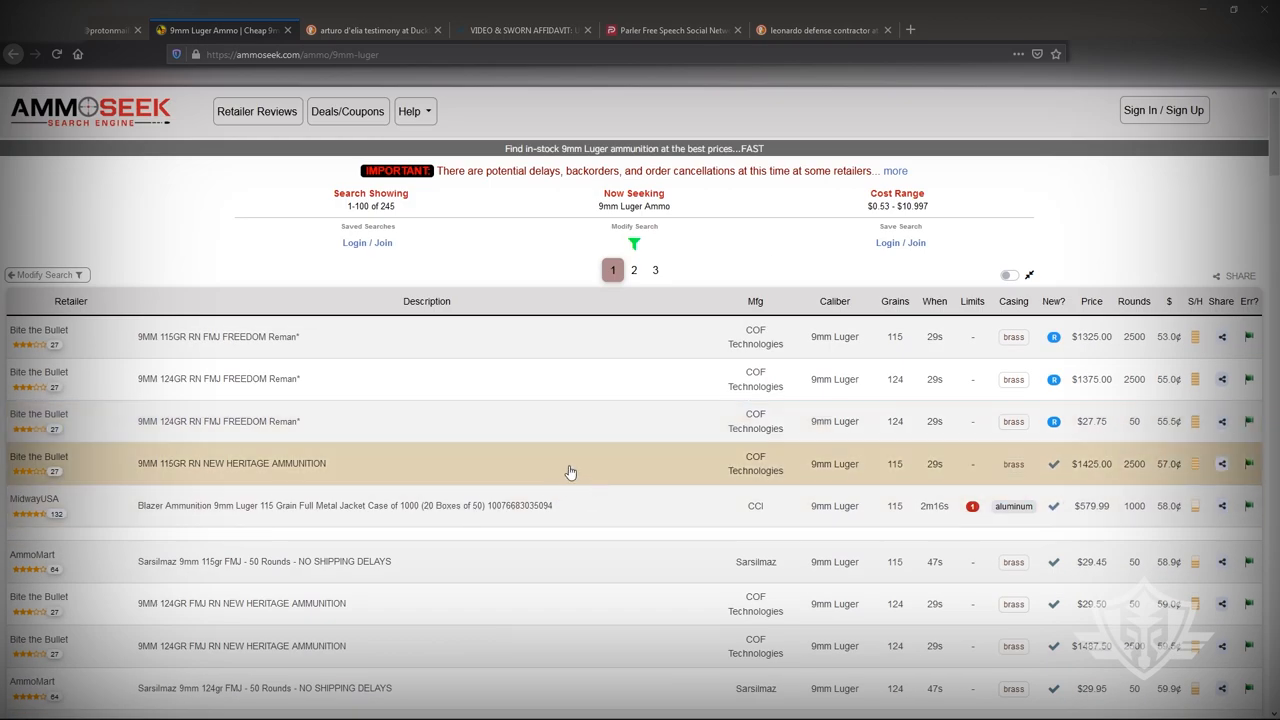
pyautogui.moveTo(512, 476)
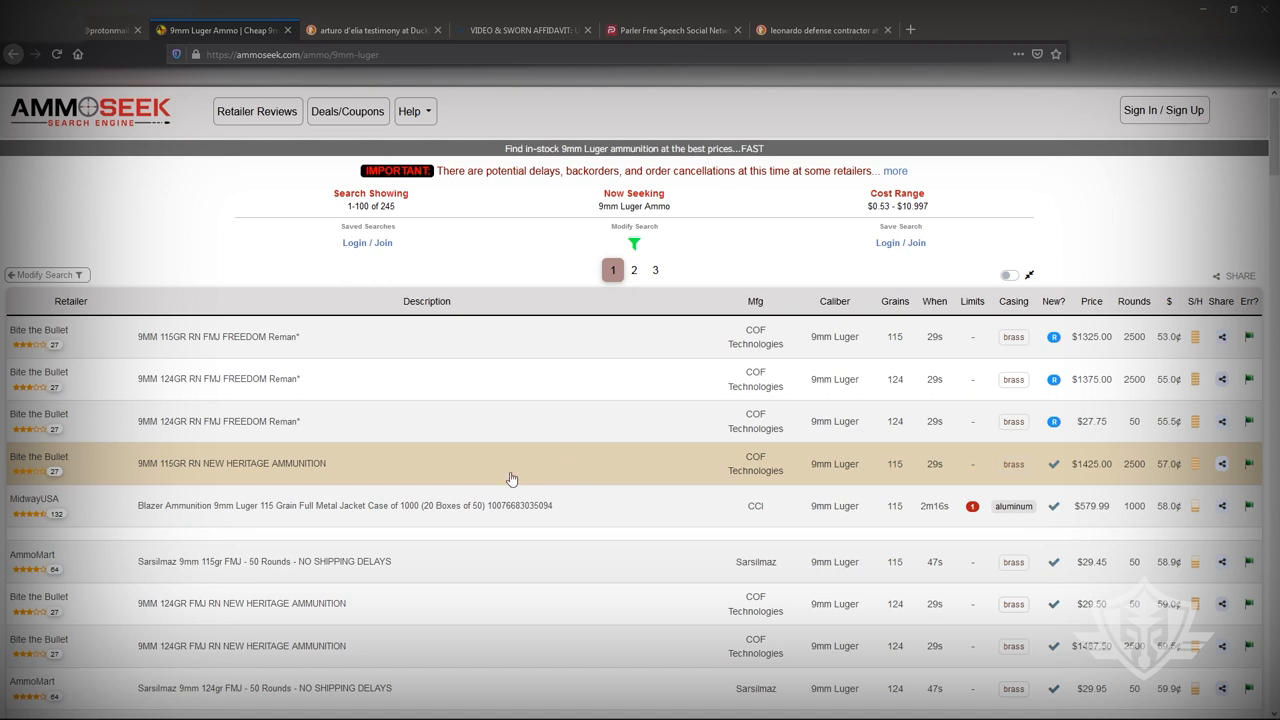